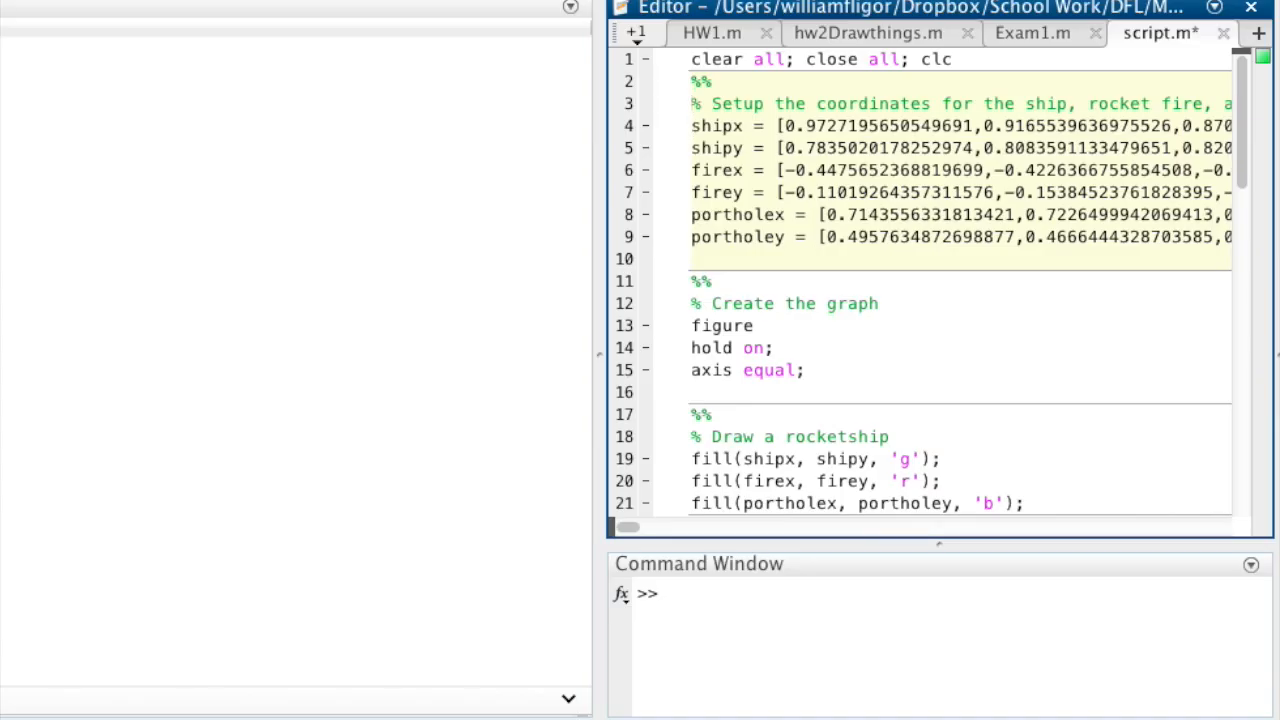
# Select and run the coordinate setup and 'Create the graph' sections to open an empty figure.
pyautogui.moveTo(691, 125); pyautogui.dragTo(691, 259)
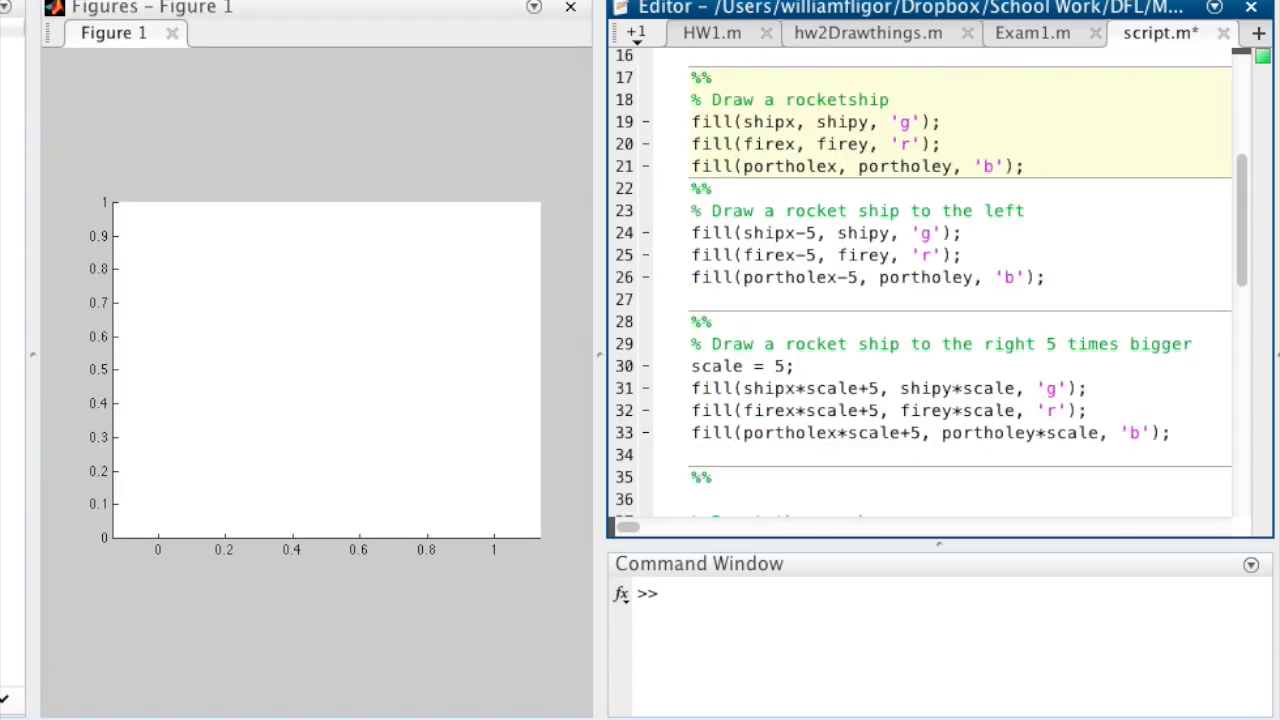
# Run the fill lines drawing the green rocket, red flames, blue porthole, and the left-shifted copy.
pyautogui.doubleClick(805, 122)
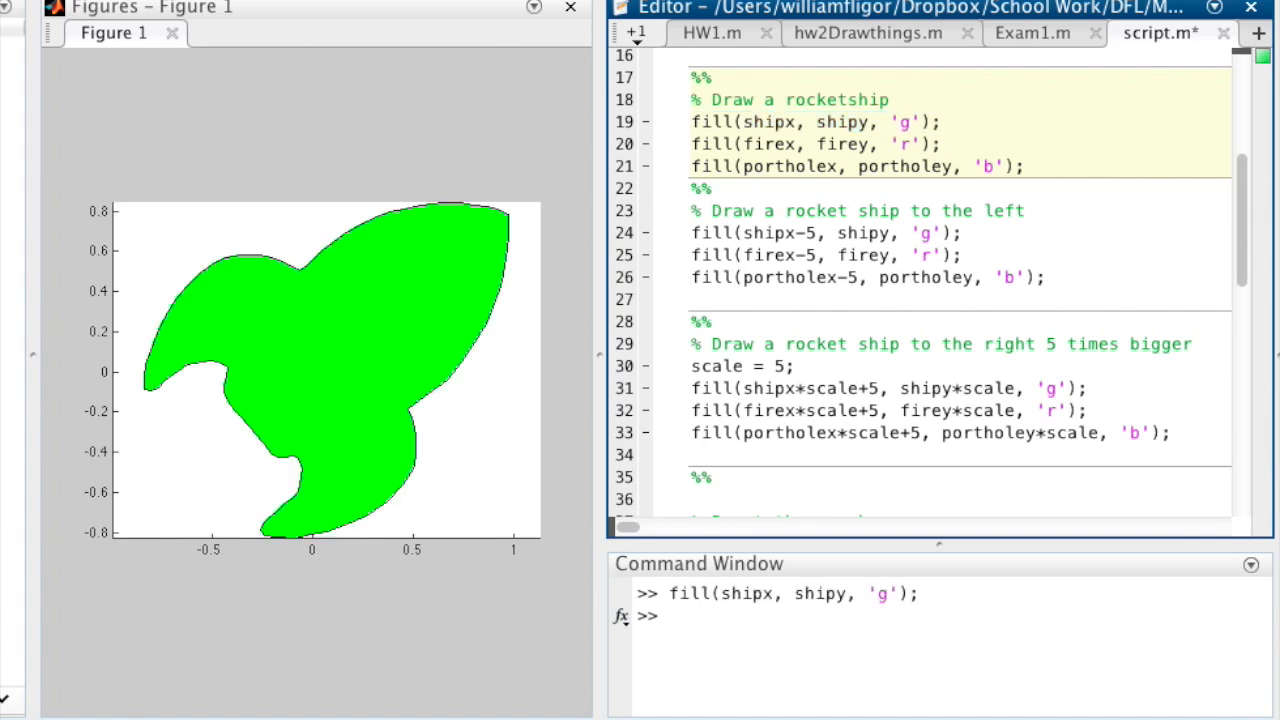
pyautogui.click(815, 144)
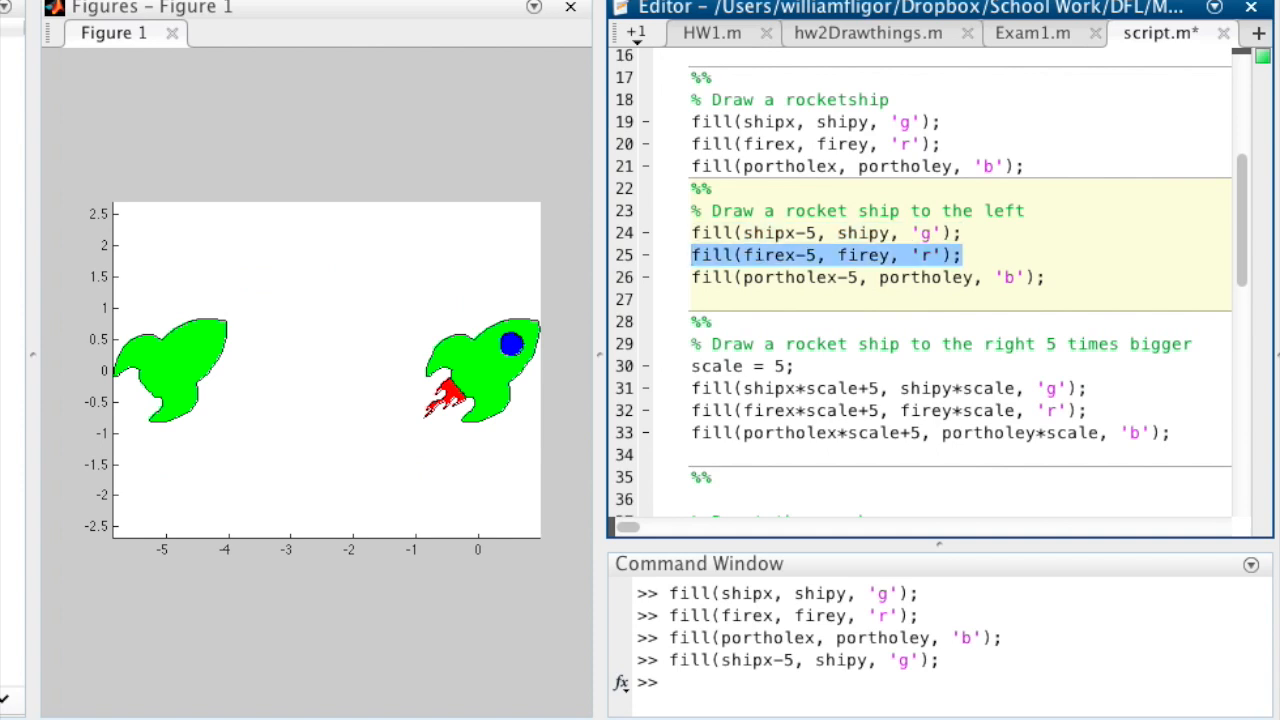
pyautogui.press('F9')
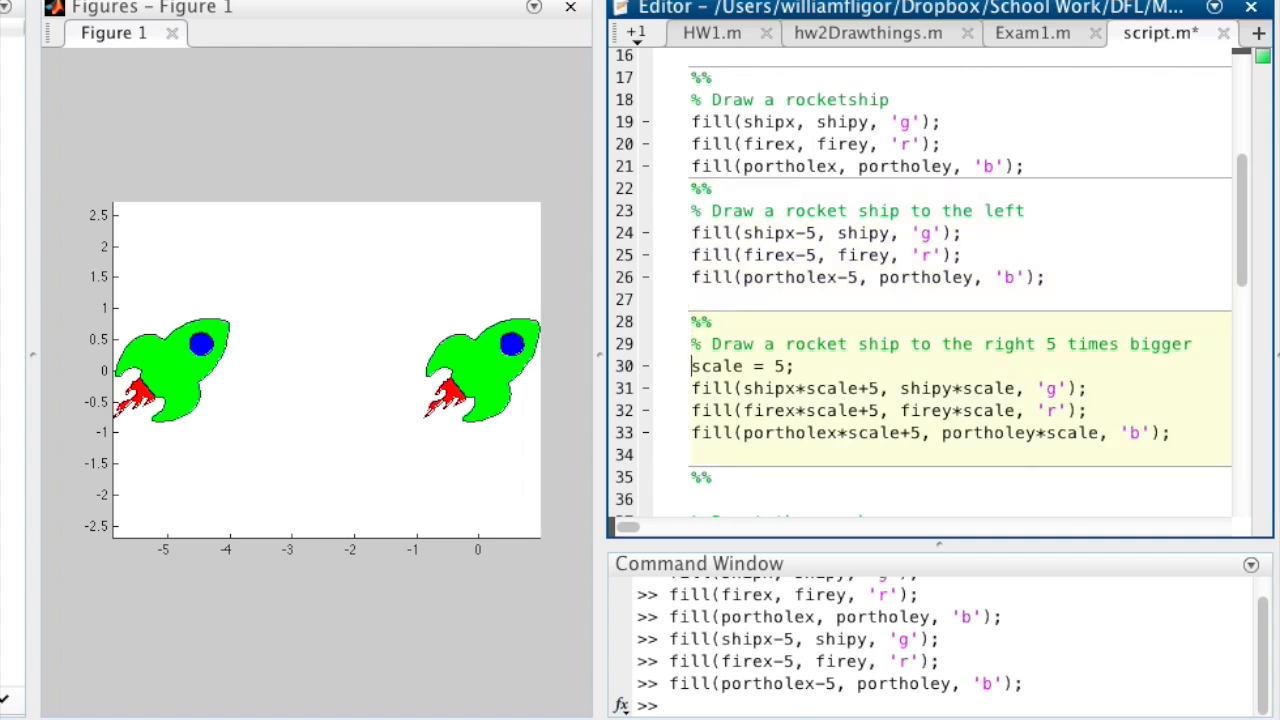
pyautogui.doubleClick(717, 366)
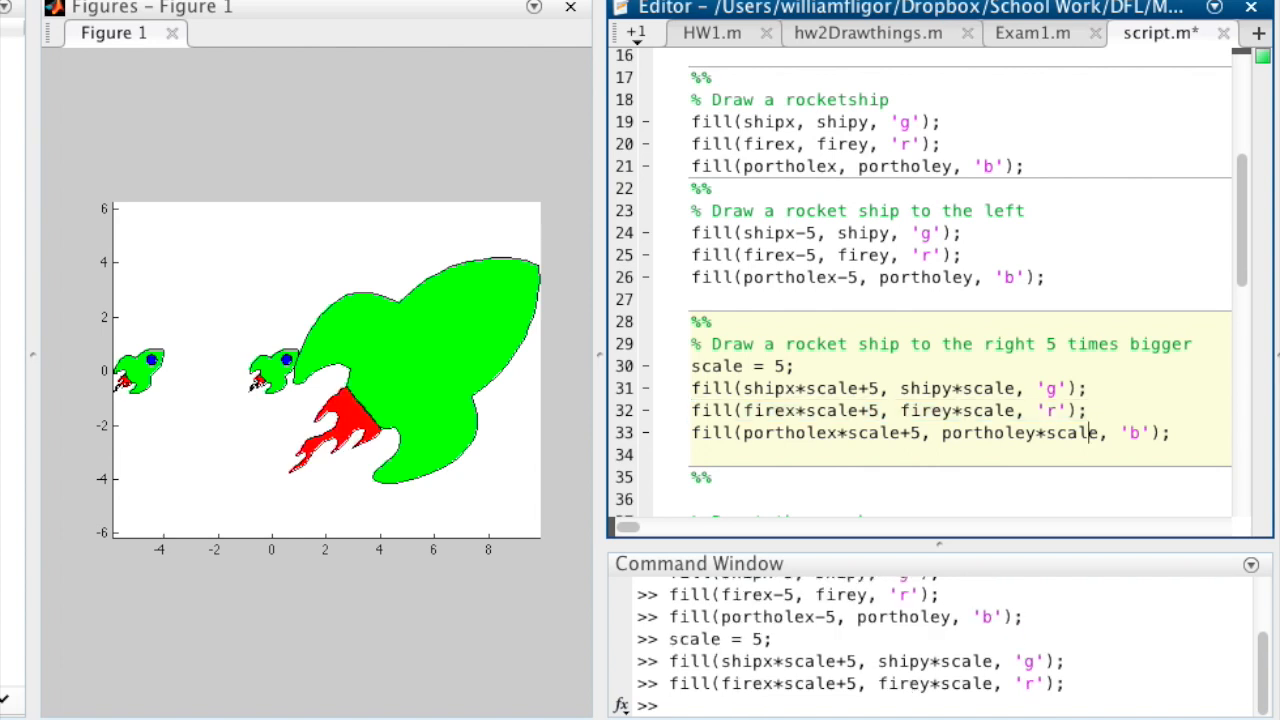
# Run the large rocket's porthole fill line to finish the five-times-bigger ship.
pyautogui.click(930, 433)
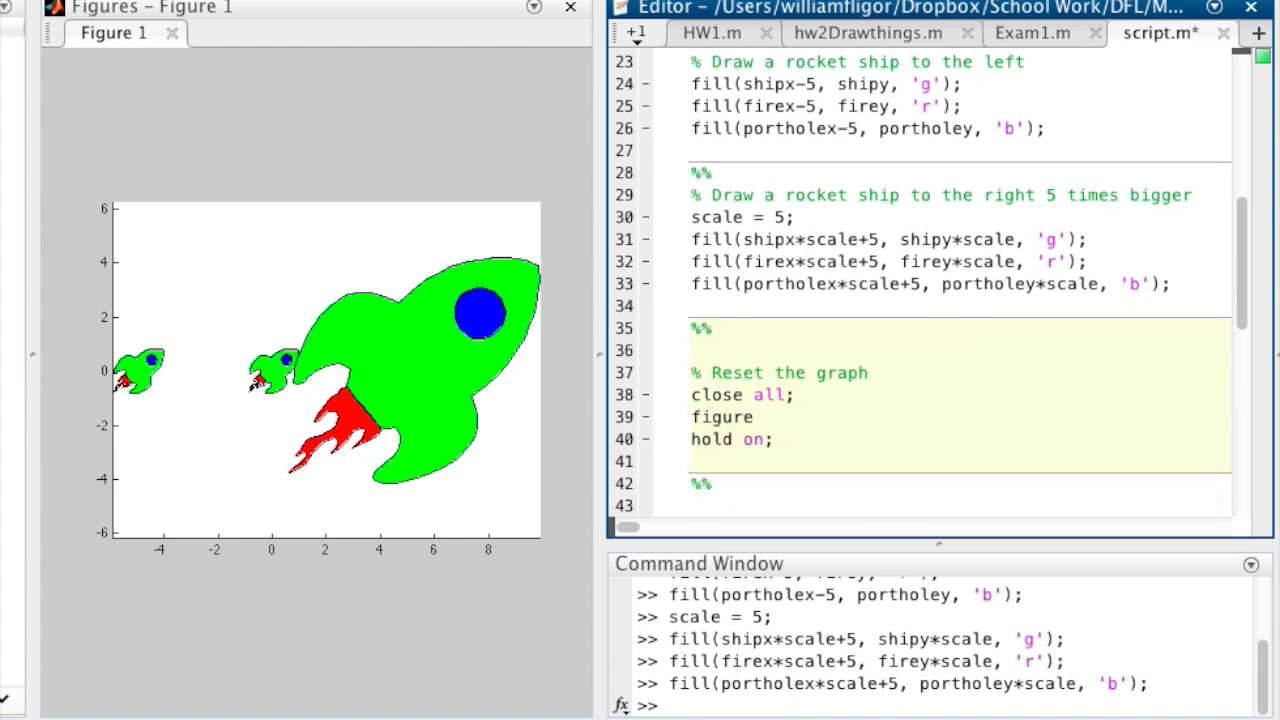
# Select and run the reset, 0–600 axis, and scale 1.5 with offsets 5 and 1 code.
pyautogui.moveTo(691, 394); pyautogui.dragTo(773, 439)
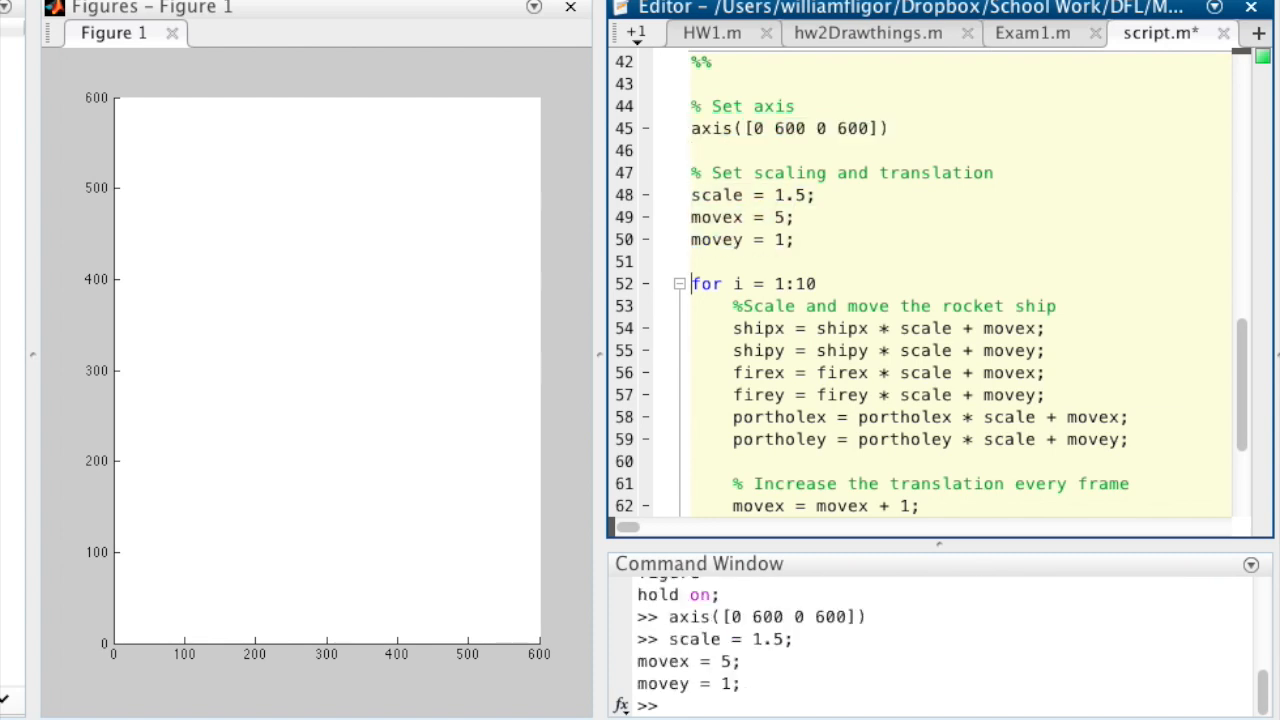
pyautogui.scroll(-3)
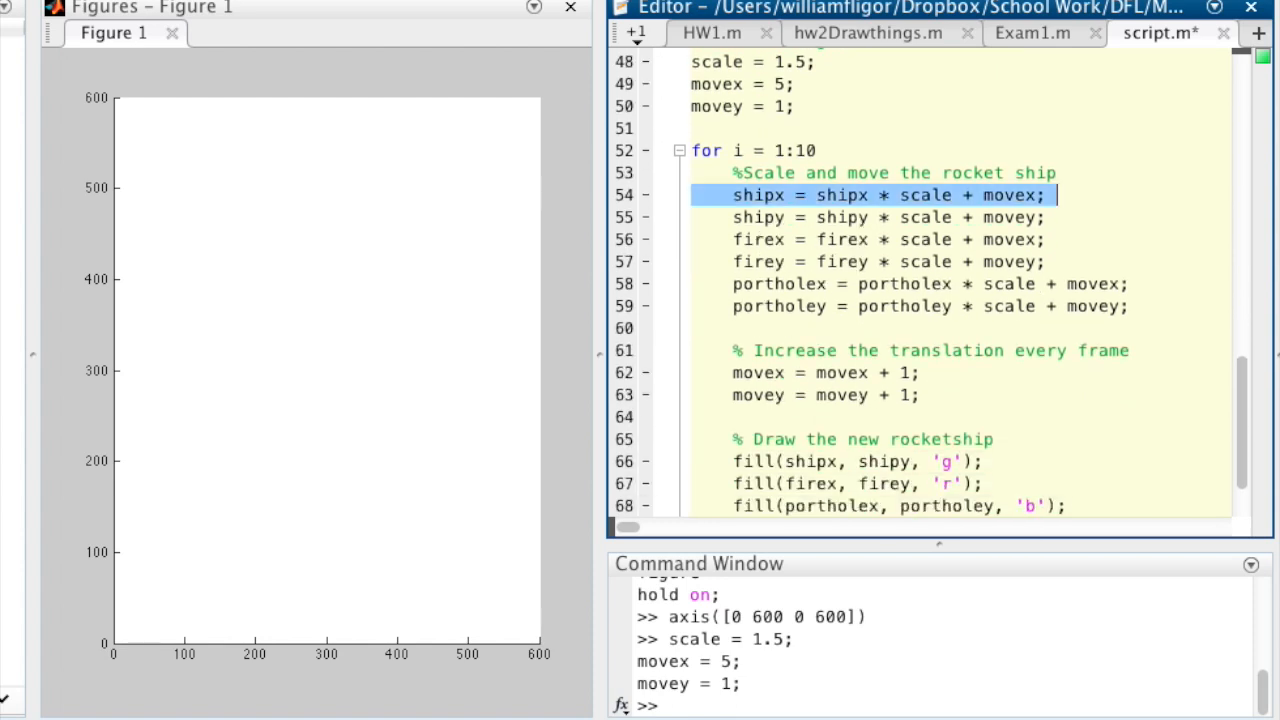
pyautogui.click(1060, 195)
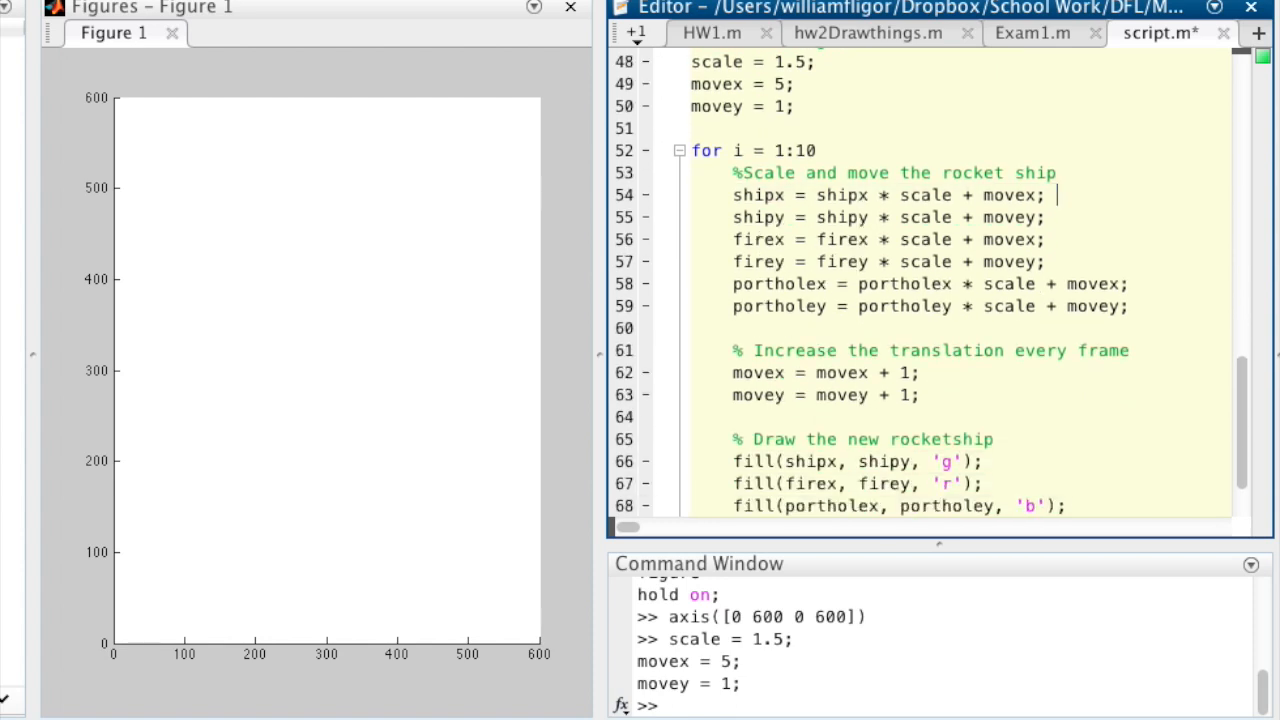
pyautogui.moveTo(732, 217); pyautogui.dragTo(1055, 284)
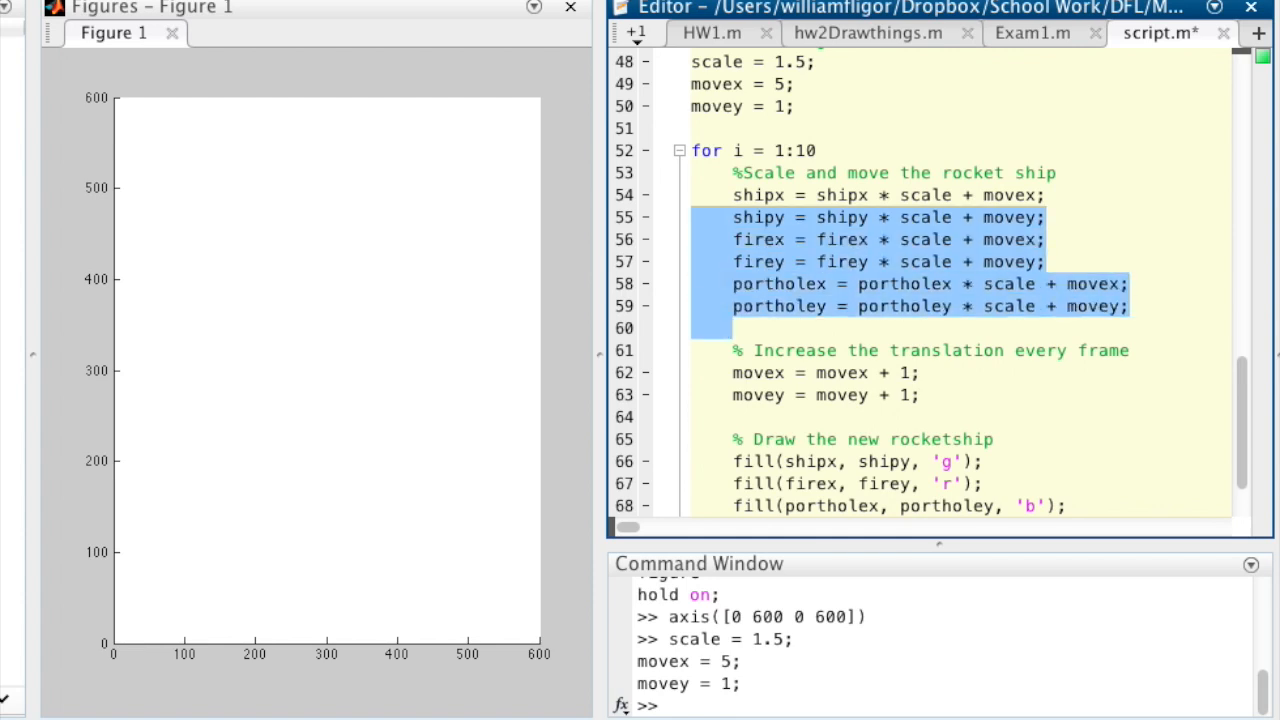
pyautogui.click(920, 372)
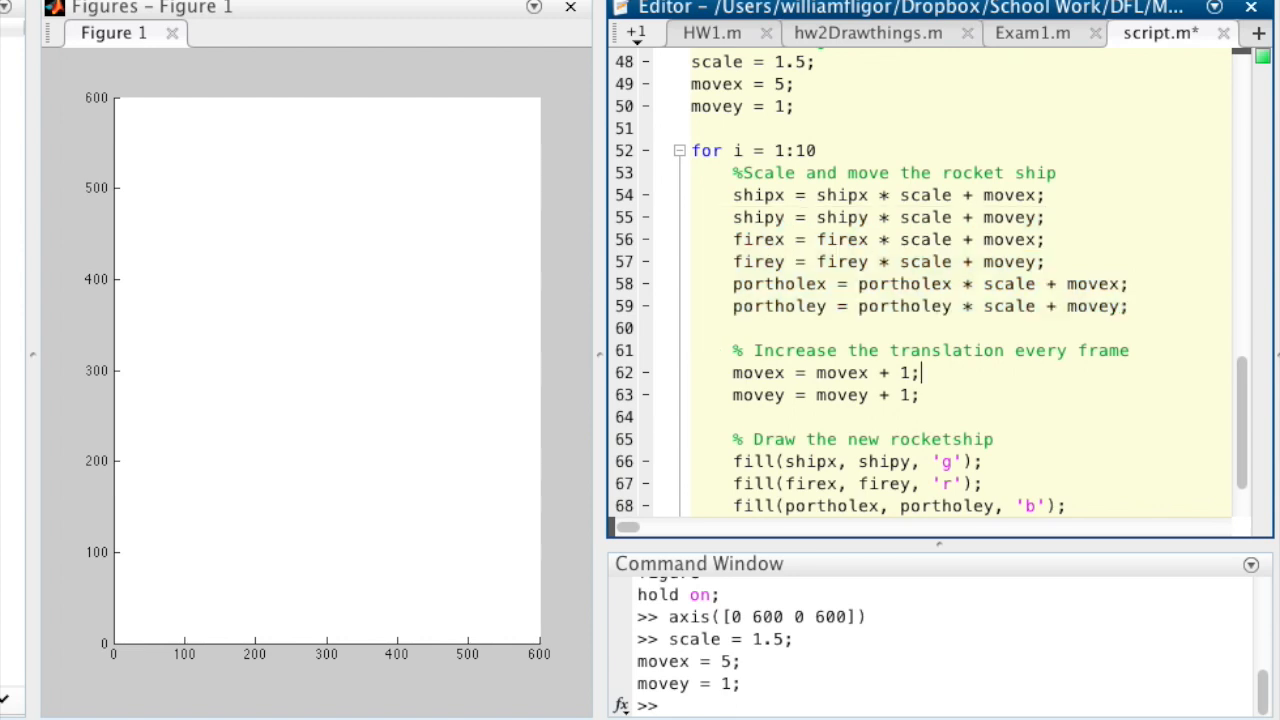
pyautogui.tripleClick(825, 395)
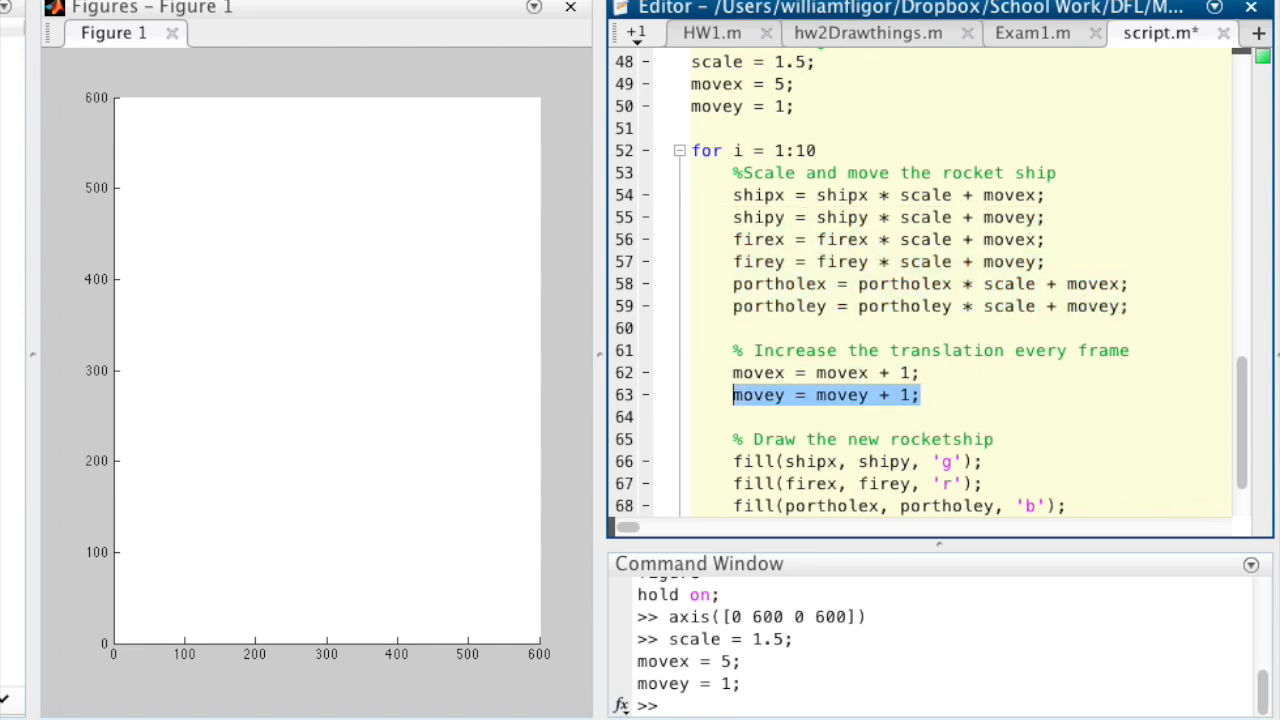